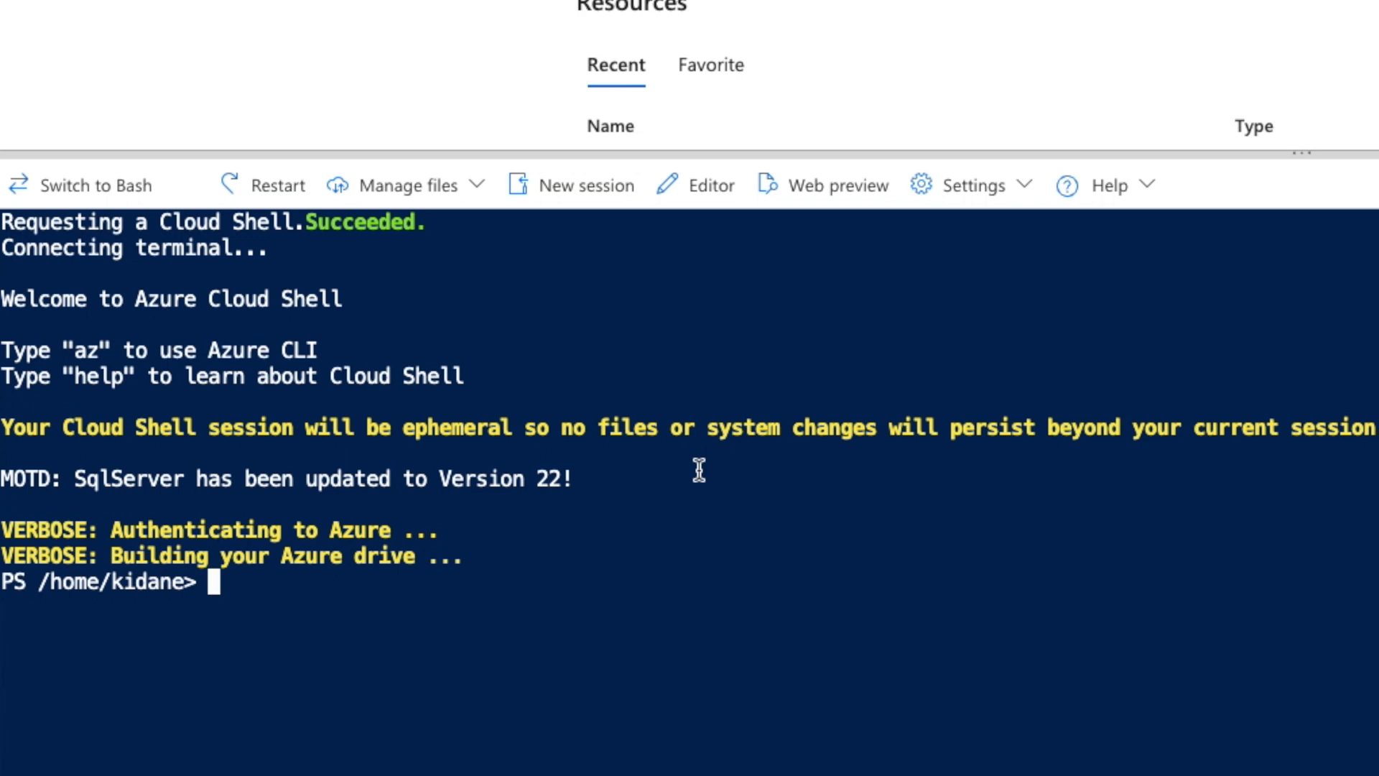
mouse_move(561, 454)
type("new-item")
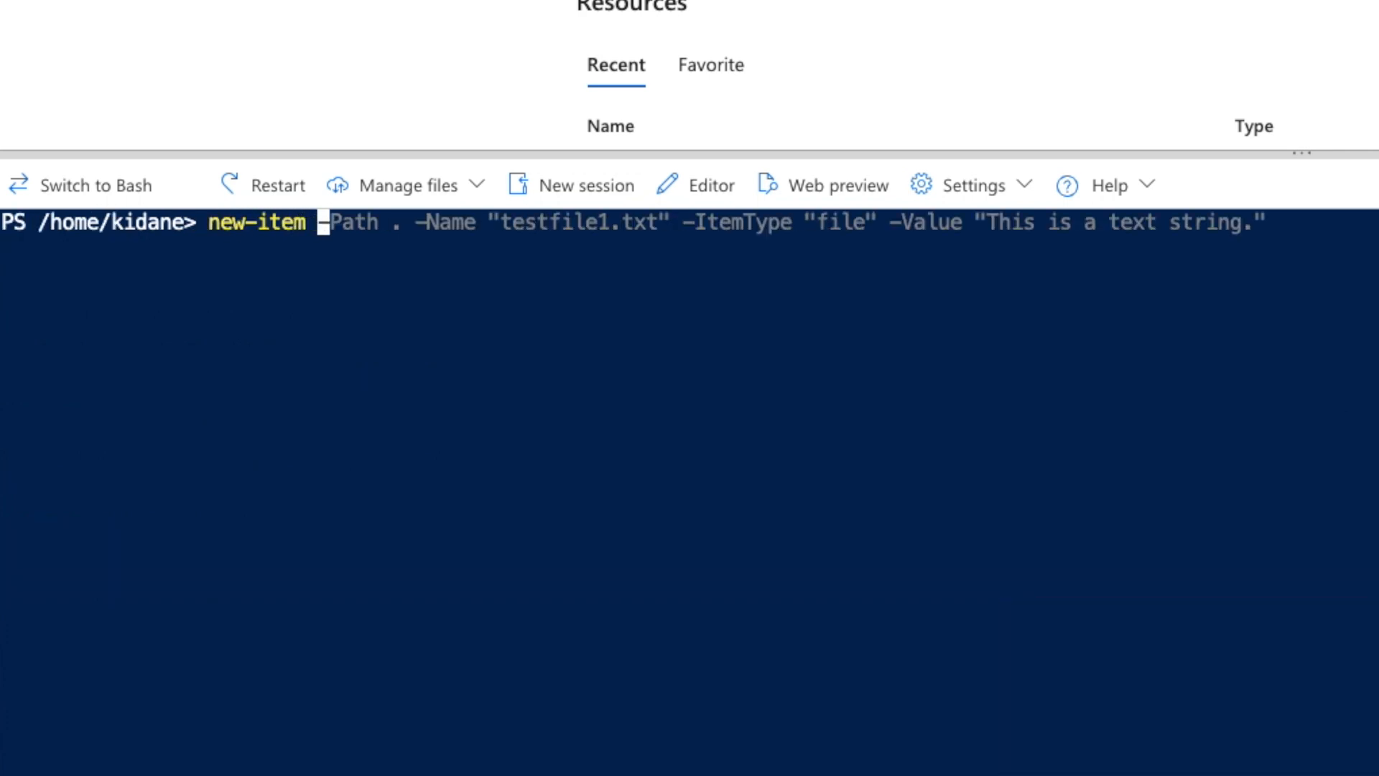
Step: Run new-item myfile to create the empty file, then start typing another new-item command
type("fi")
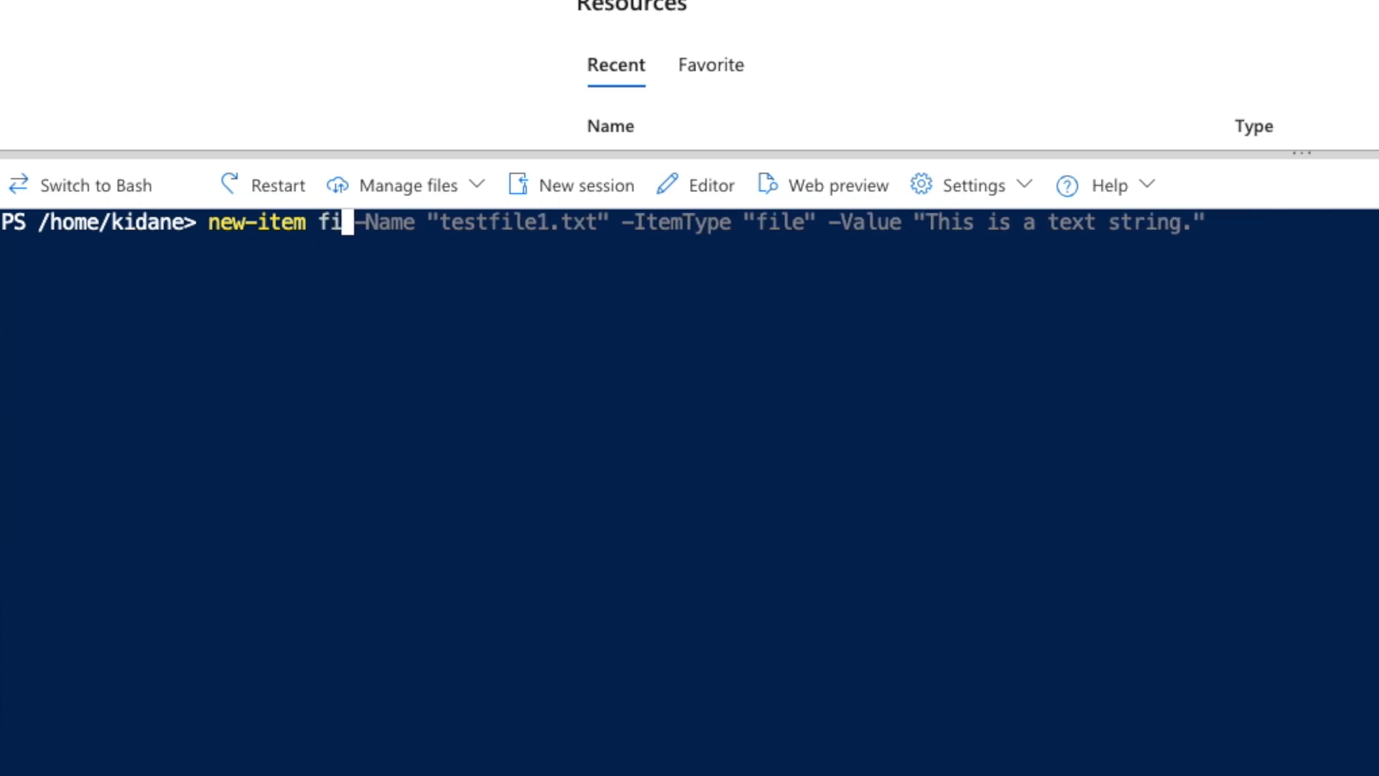
type("myf")
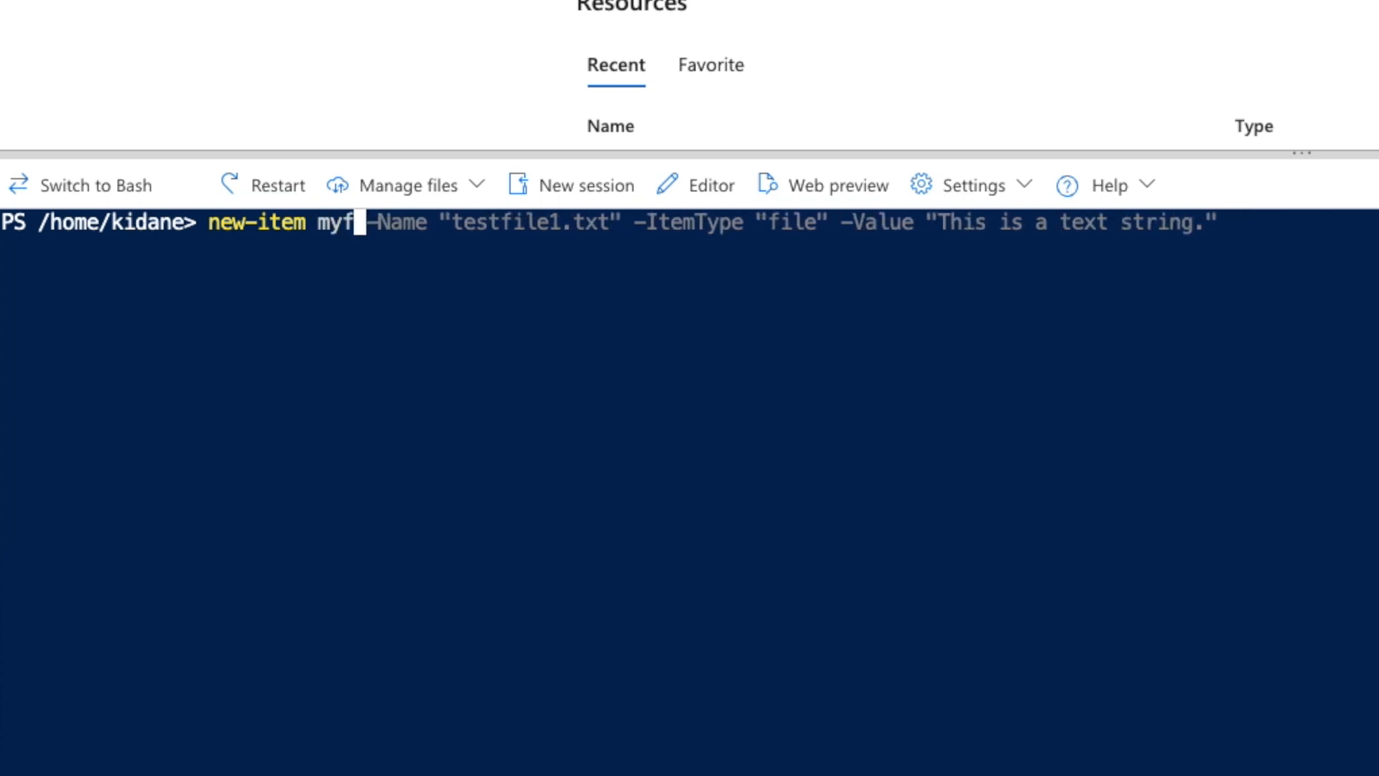
type("ile")
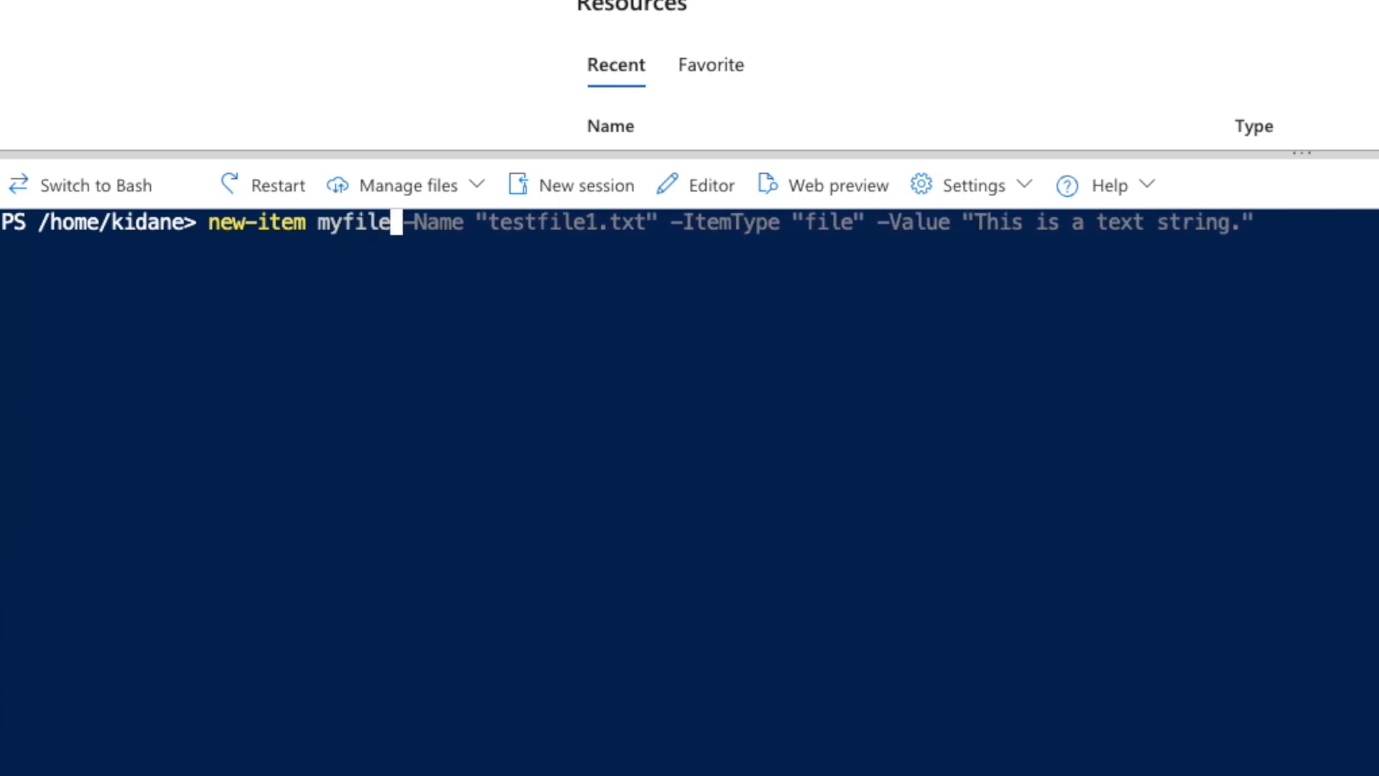
key("Return")
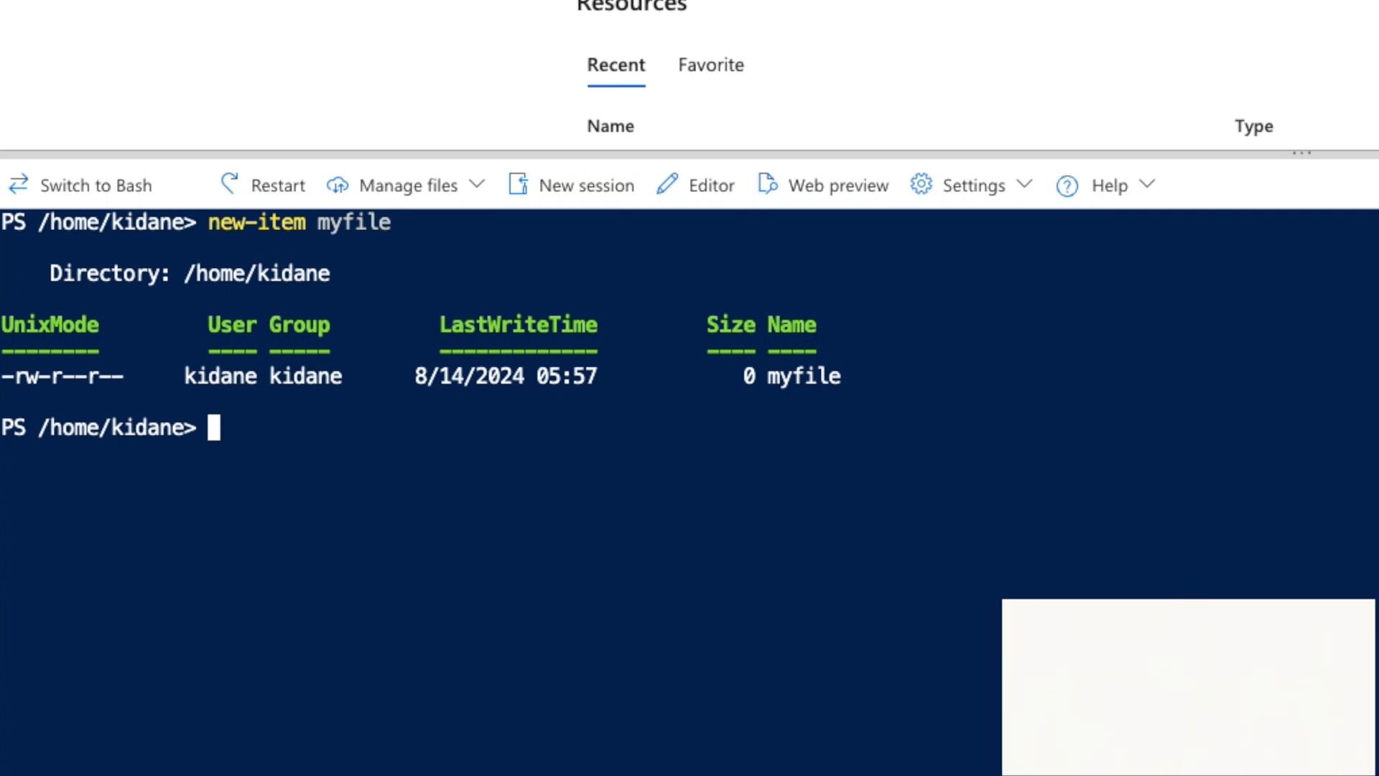
type("new-item myfile")
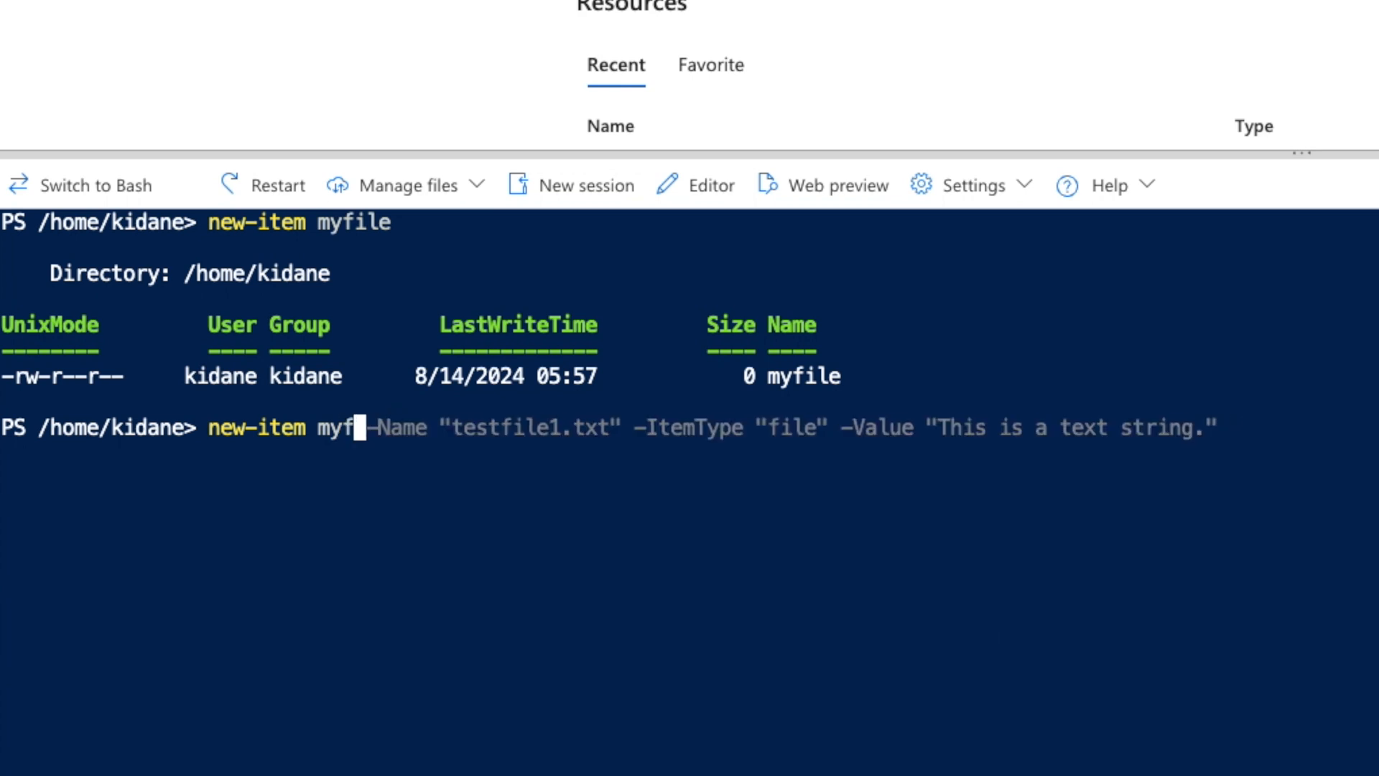
Step: Complete the command as new-item myfolder -ItemType Directory, leaving it unexecuted
type("older")
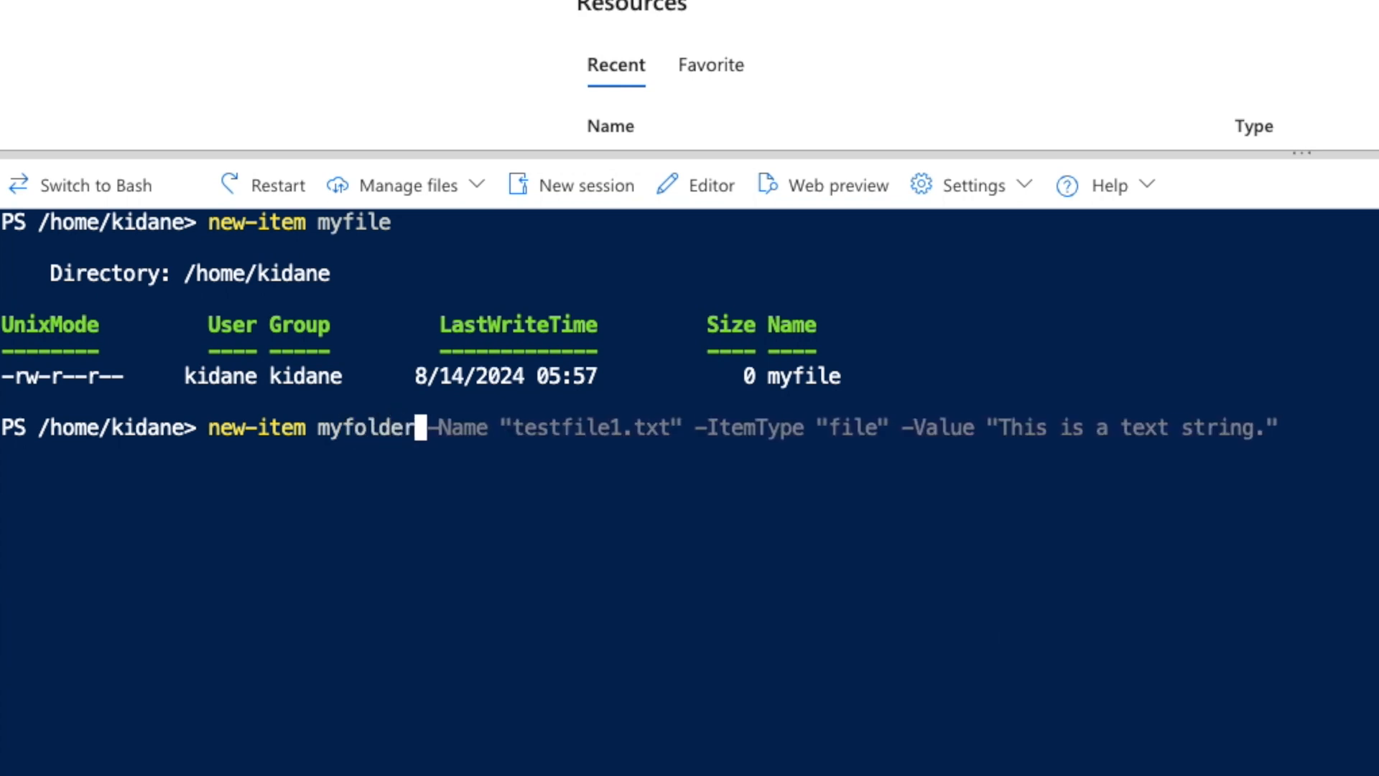
mouse_move(550, 431)
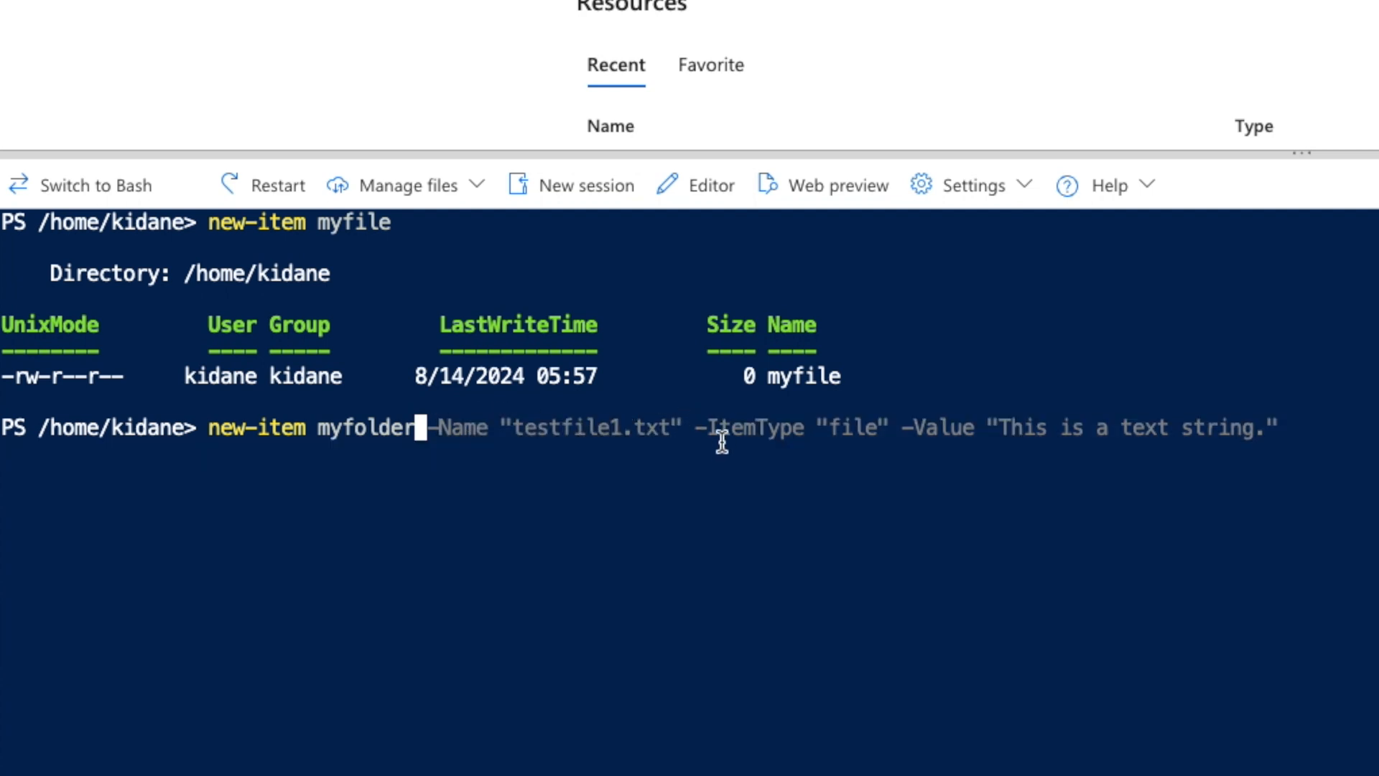
double_click(740, 428)
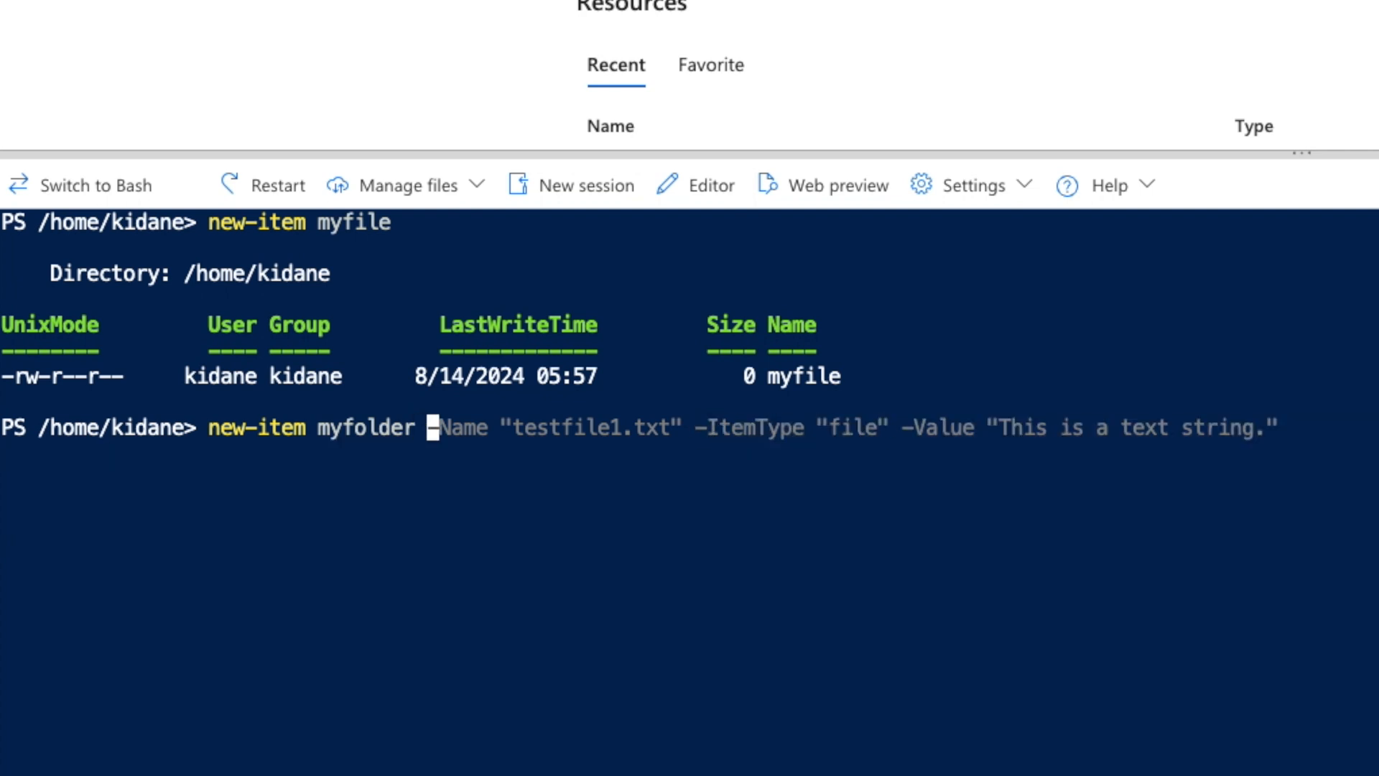
type("-it")
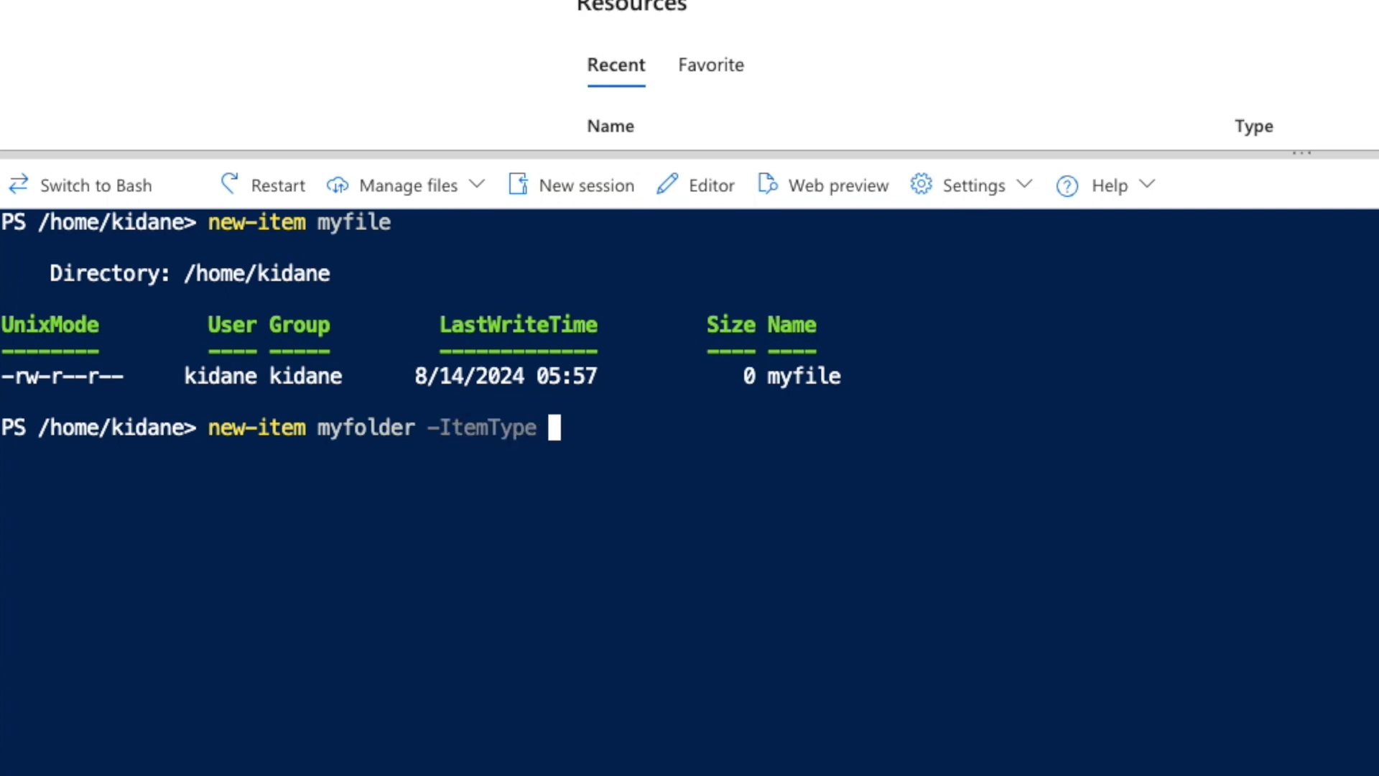
type("Directory")
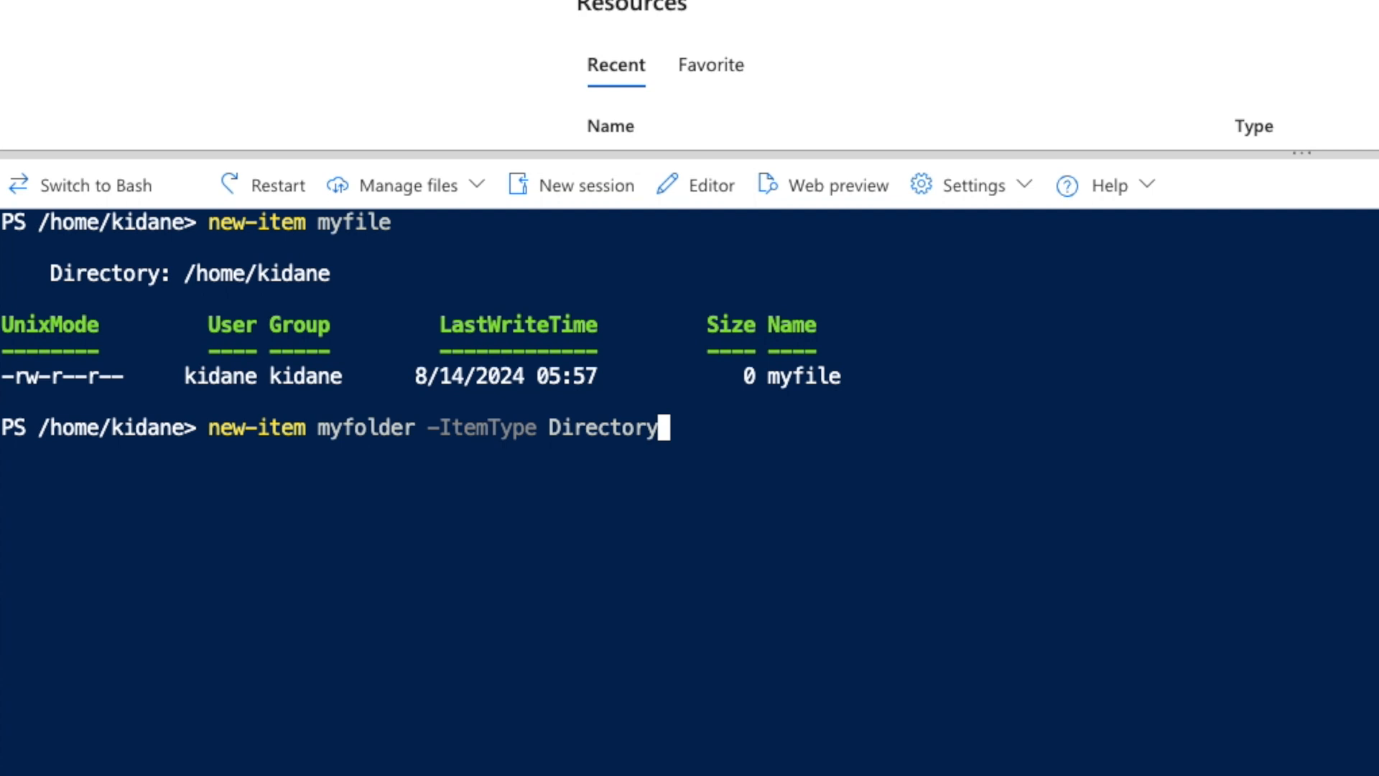
Step: Run new-item myfolder -ItemType Directory so the myfolder directory is created
key("Return")
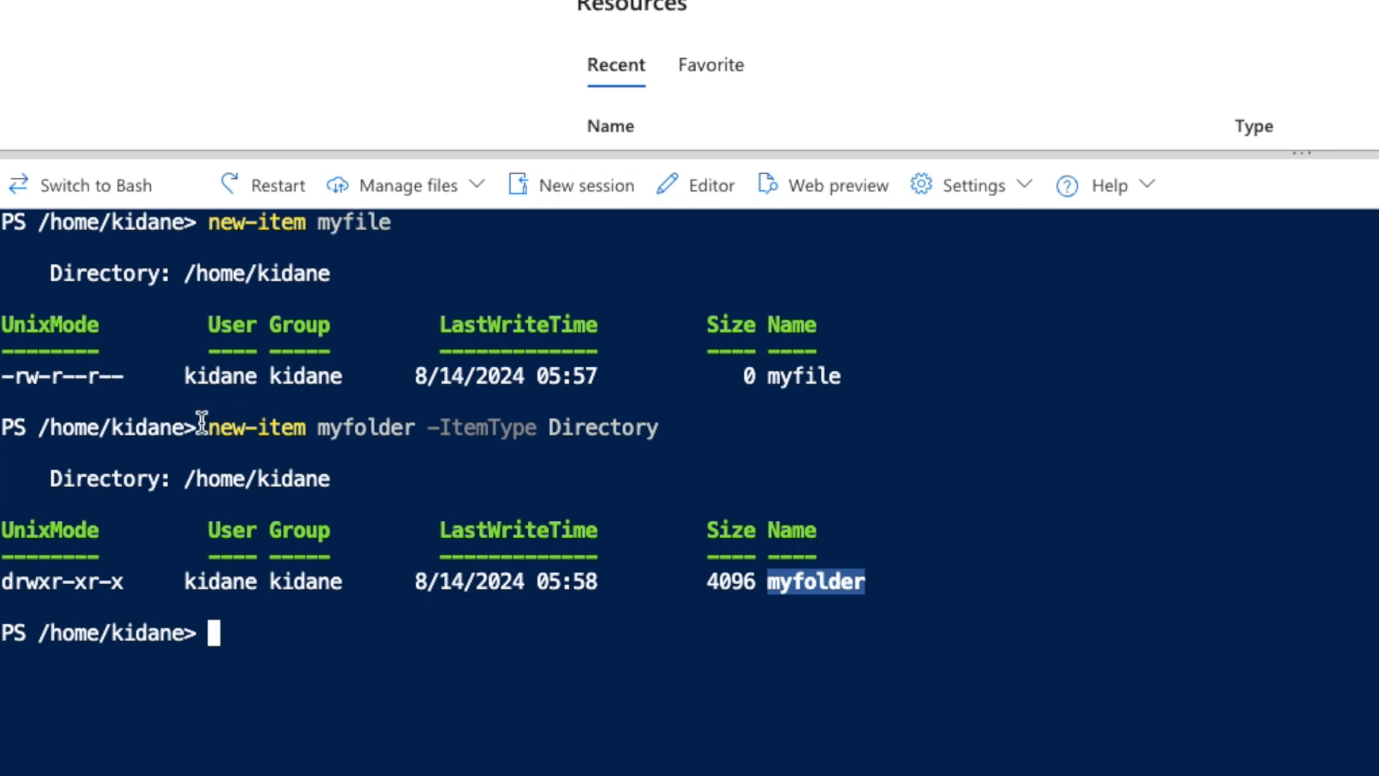
mouse_move(422, 431)
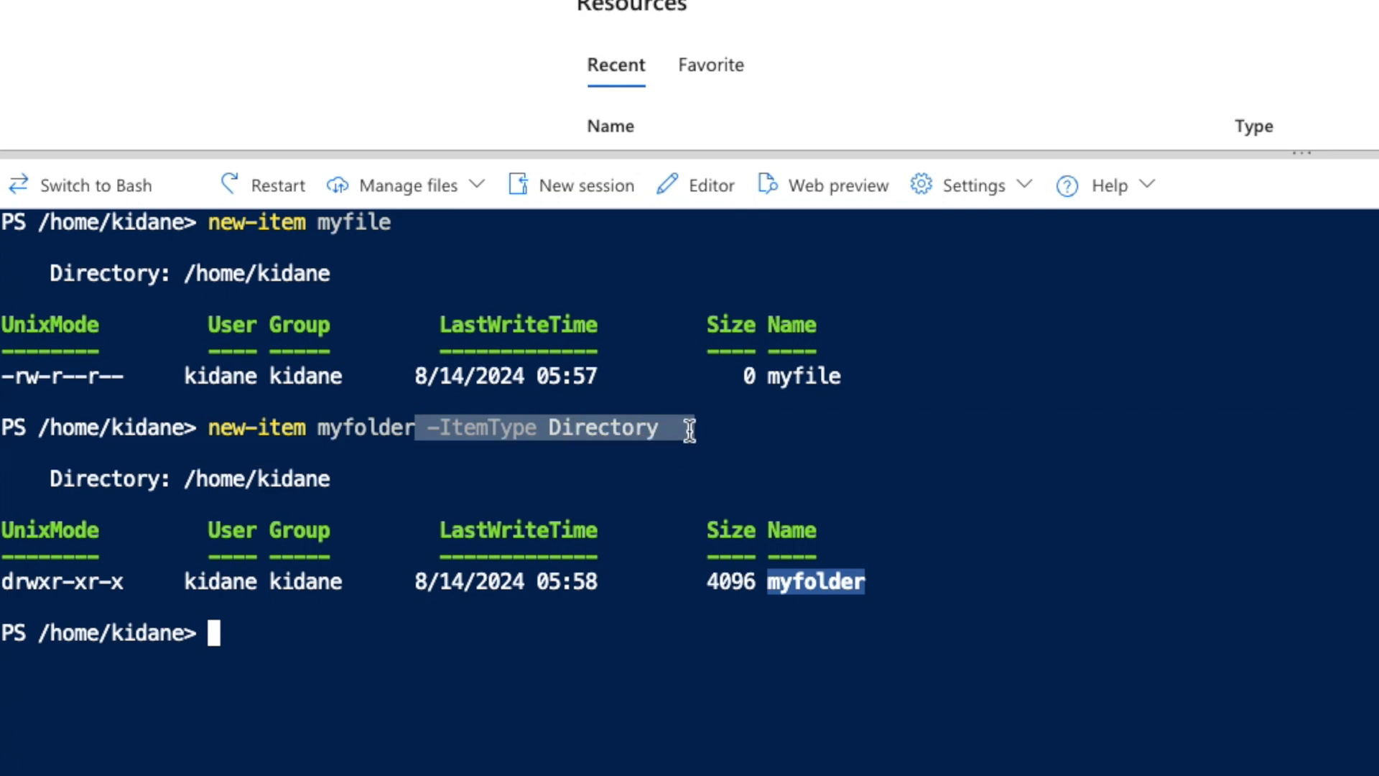
mouse_move(613, 437)
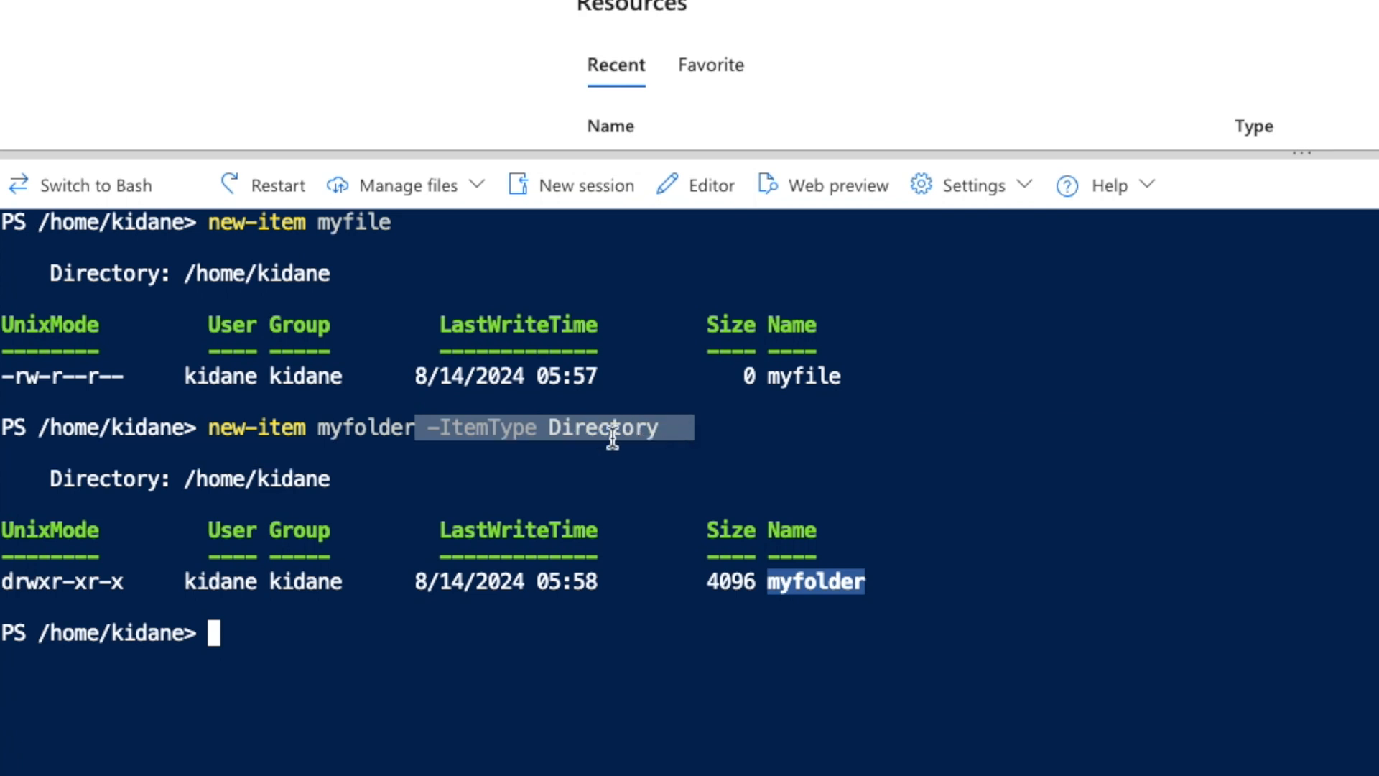